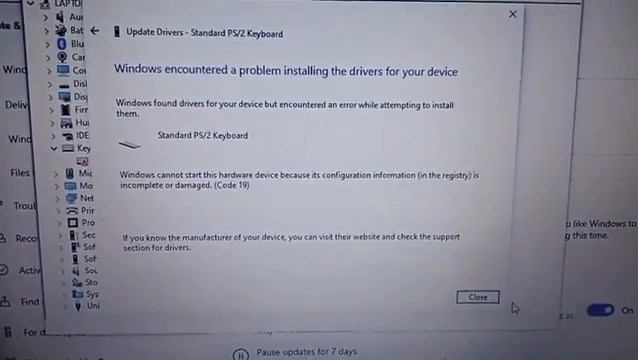
# Step: Dismiss the Code 19 driver installation error for the Standard PS/2 Keyboard
pyautogui.click(477, 296)
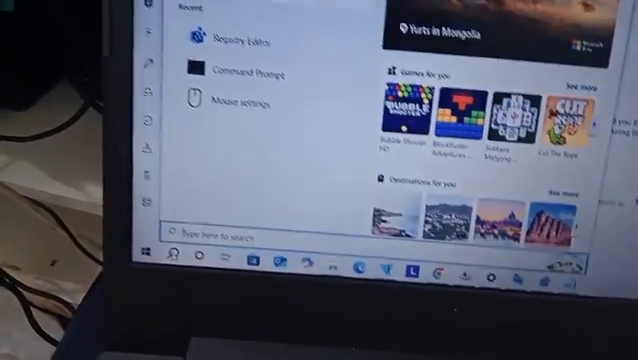
# Step: Search 're' in Start to launch Registry Editor
pyautogui.write('re')
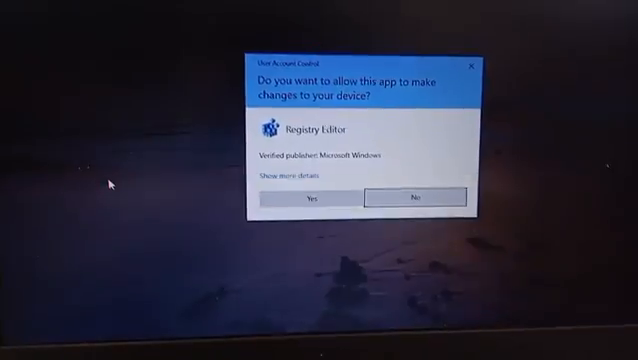
# Step: Approve the User Account Control prompt so Registry Editor can make changes
pyautogui.click(316, 196)
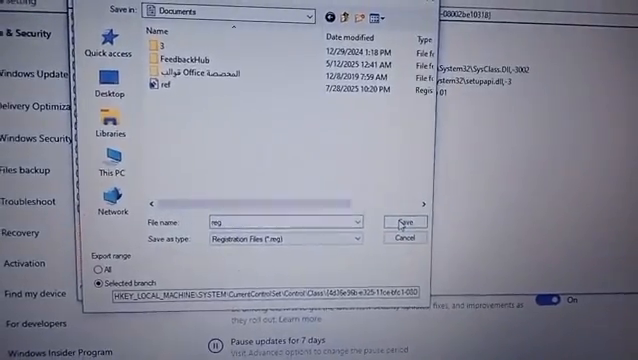
# Step: Save the keyboard Class key branch as registration file 'reg' in Documents
pyautogui.click(399, 222)
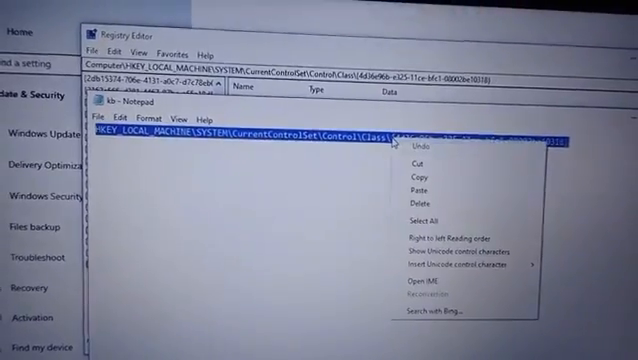
pyautogui.moveTo(410, 176)
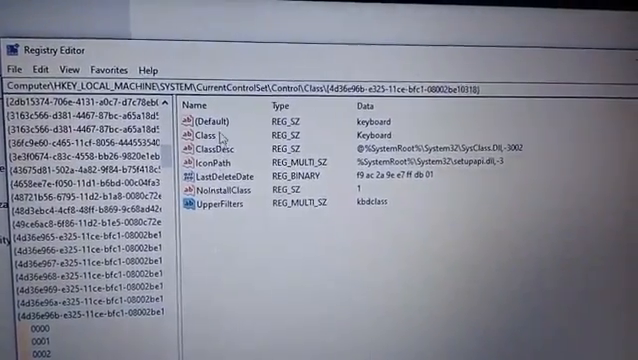
# Step: Set the keyboard class key's (Default) value data to 'keyboard'
pyautogui.click(214, 117)
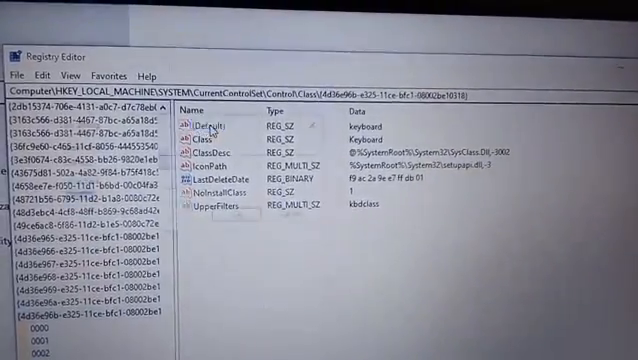
pyautogui.doubleClick(210, 120)
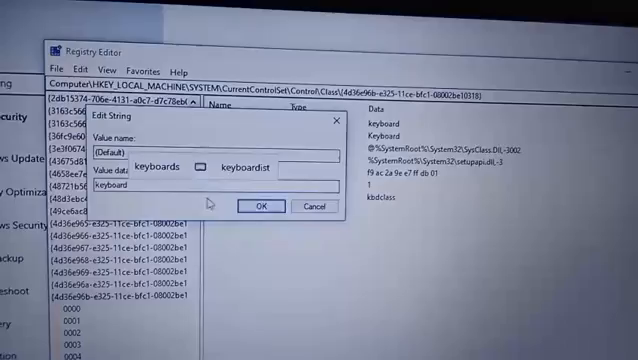
pyautogui.click(262, 206)
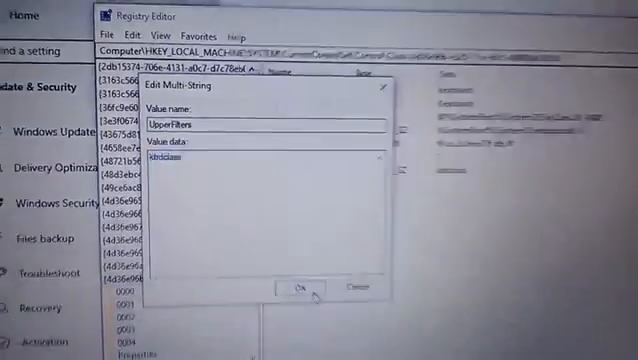
# Step: Confirm 'kbdclass' as the UpperFilters multi-string value data
pyautogui.click(294, 287)
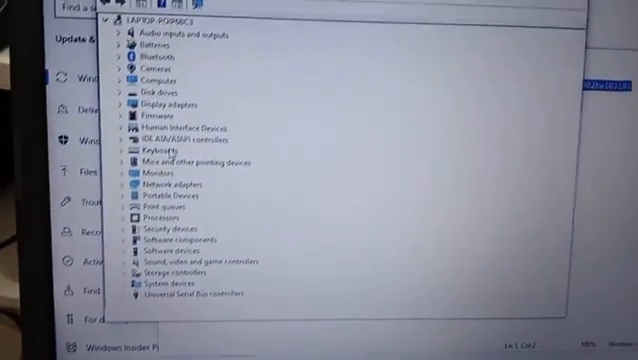
# Step: Expand the Keyboards category to reach the PS/2 keyboard device
pyautogui.click(100, 158)
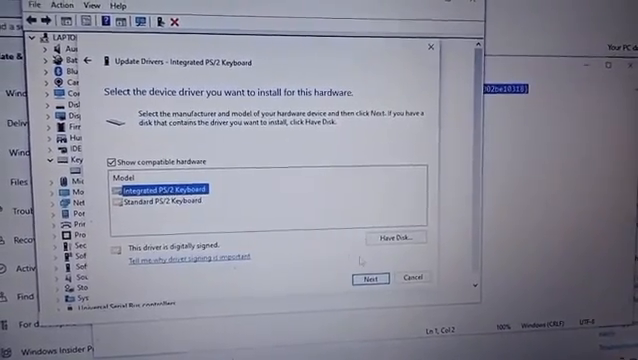
# Step: Install the selected Integrated PS/2 Keyboard driver from the compatible list
pyautogui.click(370, 278)
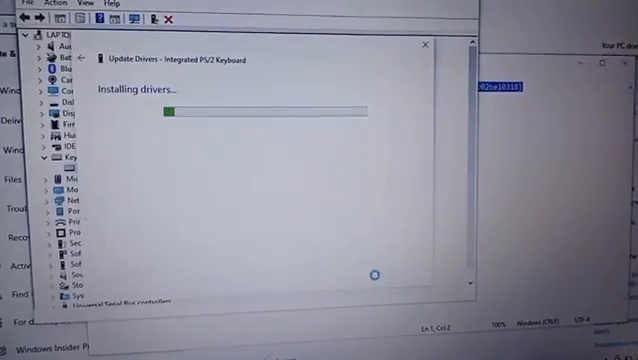